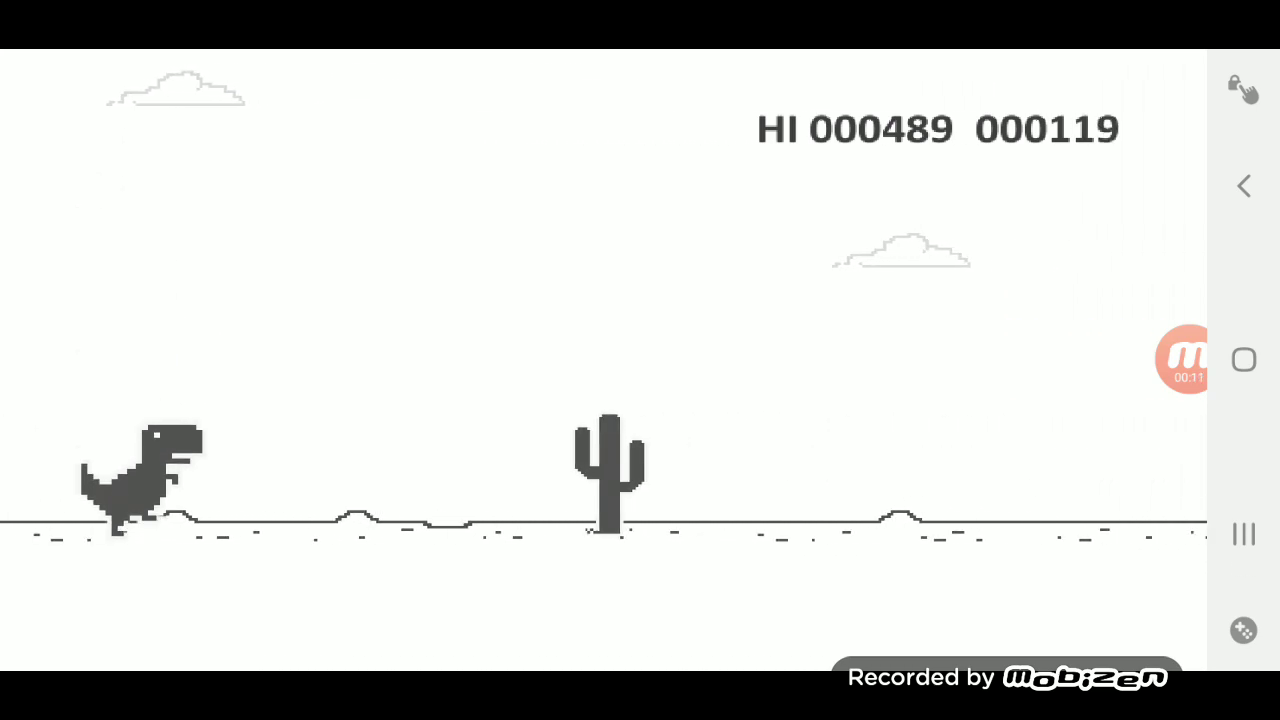
Jump the approaching cactus before the run ends in a crash at 238 points.
key("space")
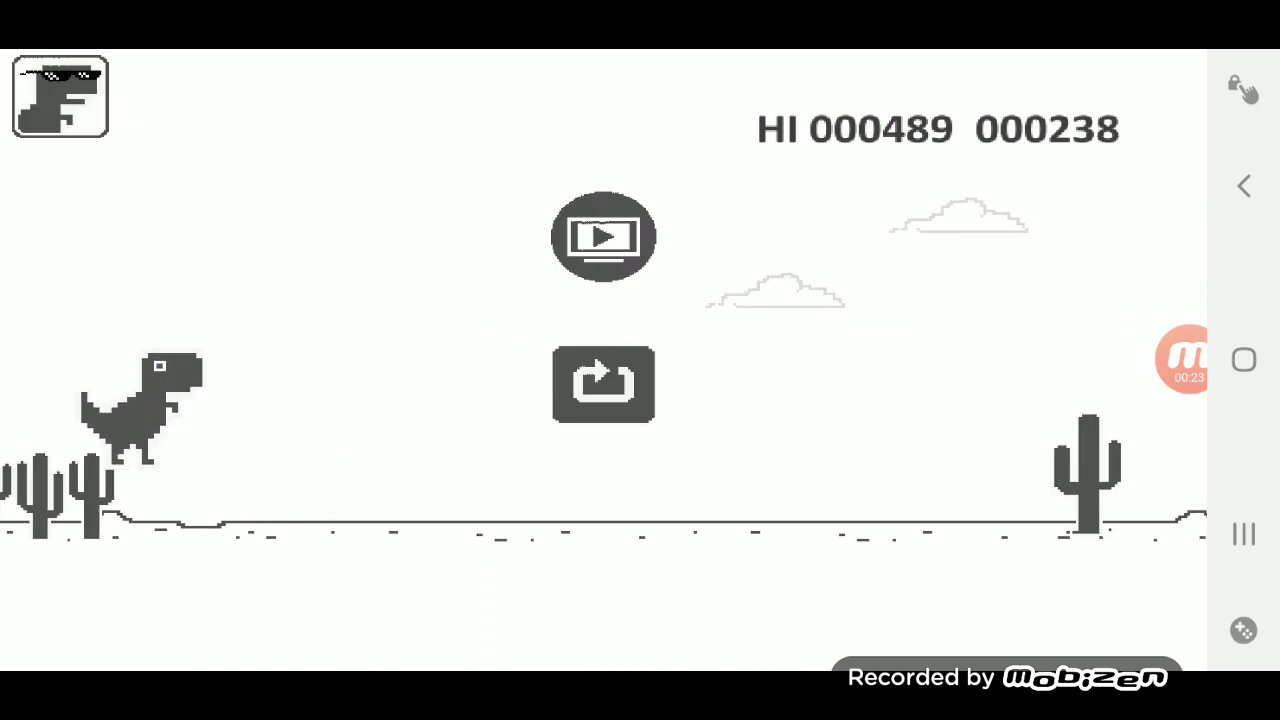
Start the reward video after the crash, then abandon it with Close Video so a fresh run begins.
left_click(604, 236)
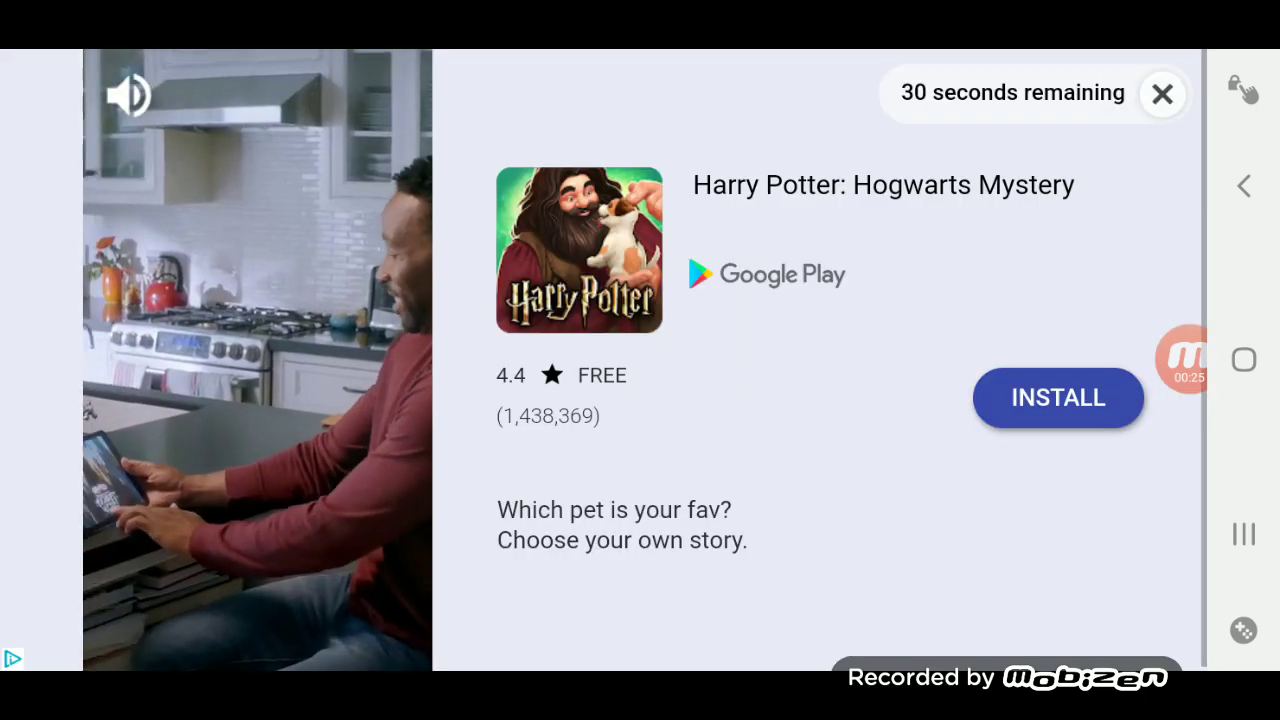
left_click(1162, 94)
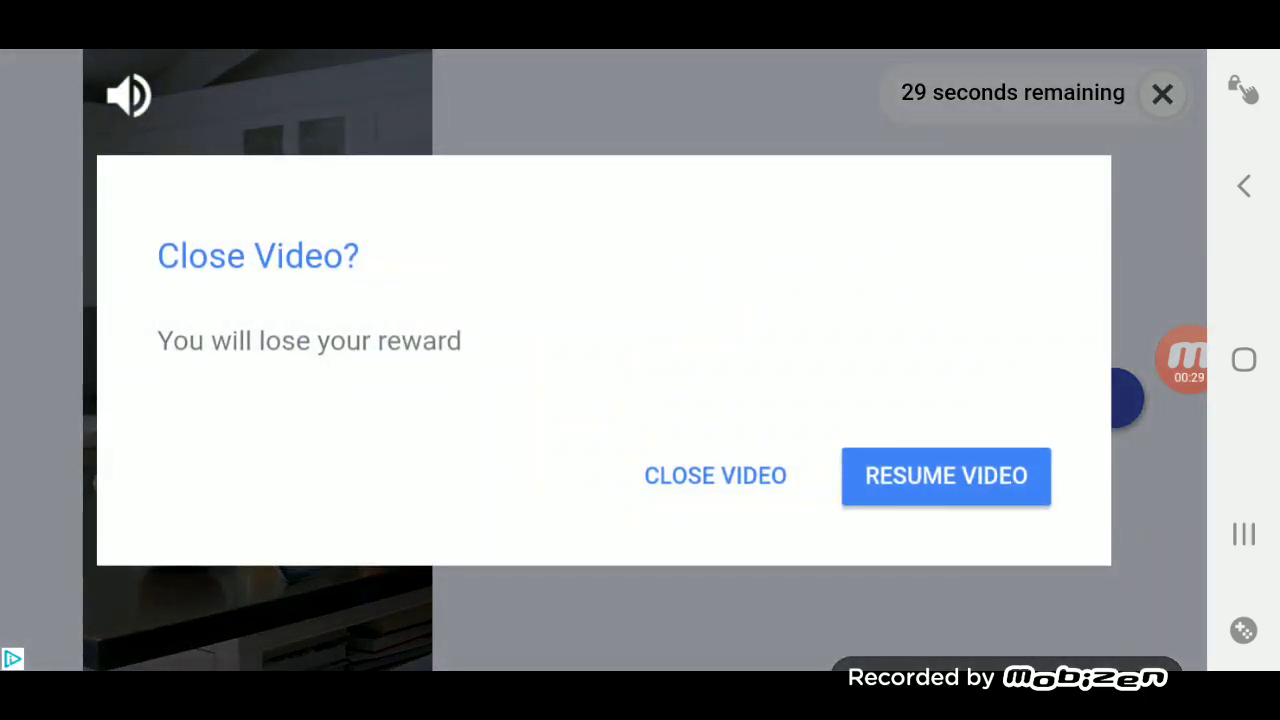
left_click(716, 476)
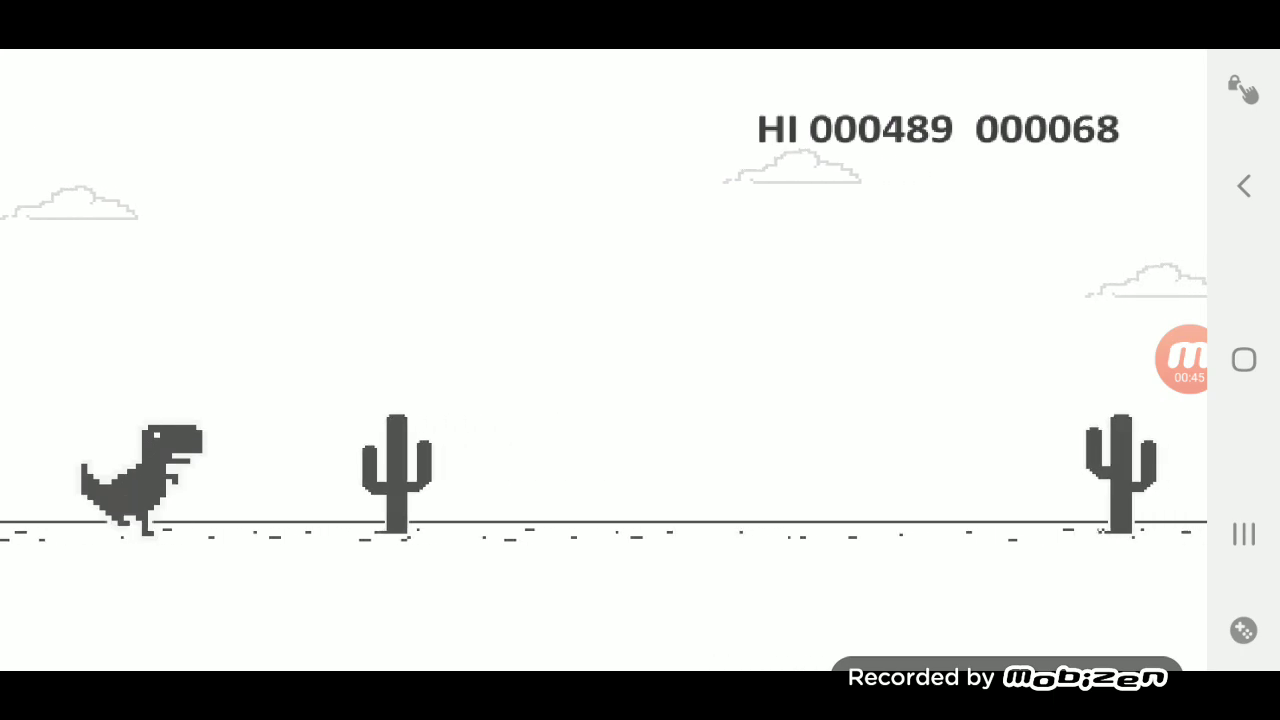
Jump a single cactus and then a cactus cluster before crashing at 225 points.
key("space")
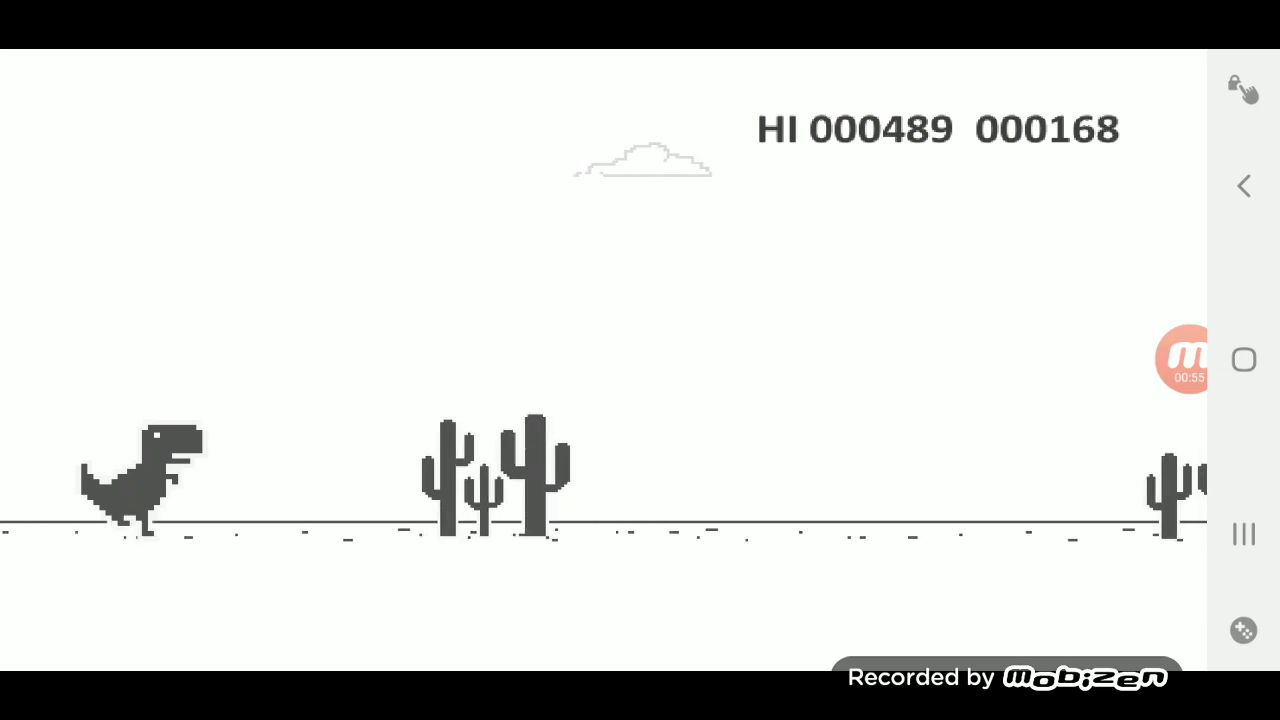
key("space")
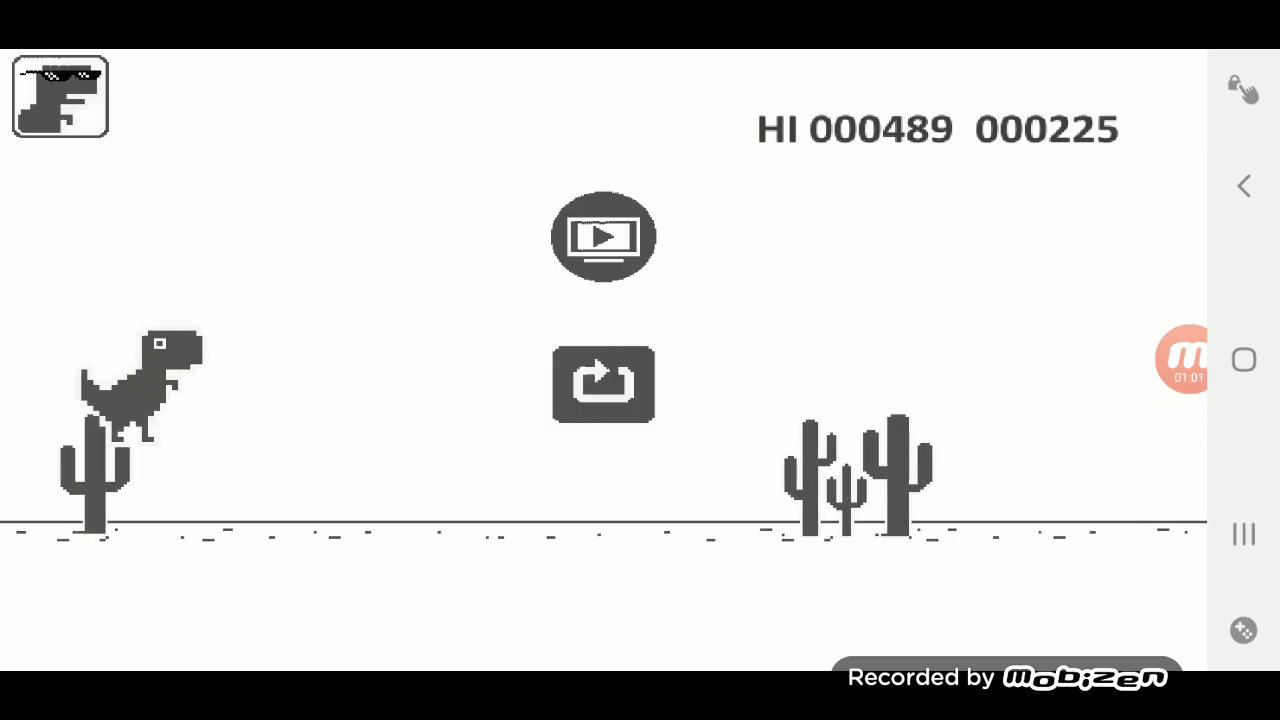
Restart the run and jump each cactus, passing 450 points and setting a new high score of 508.
left_click(604, 384)
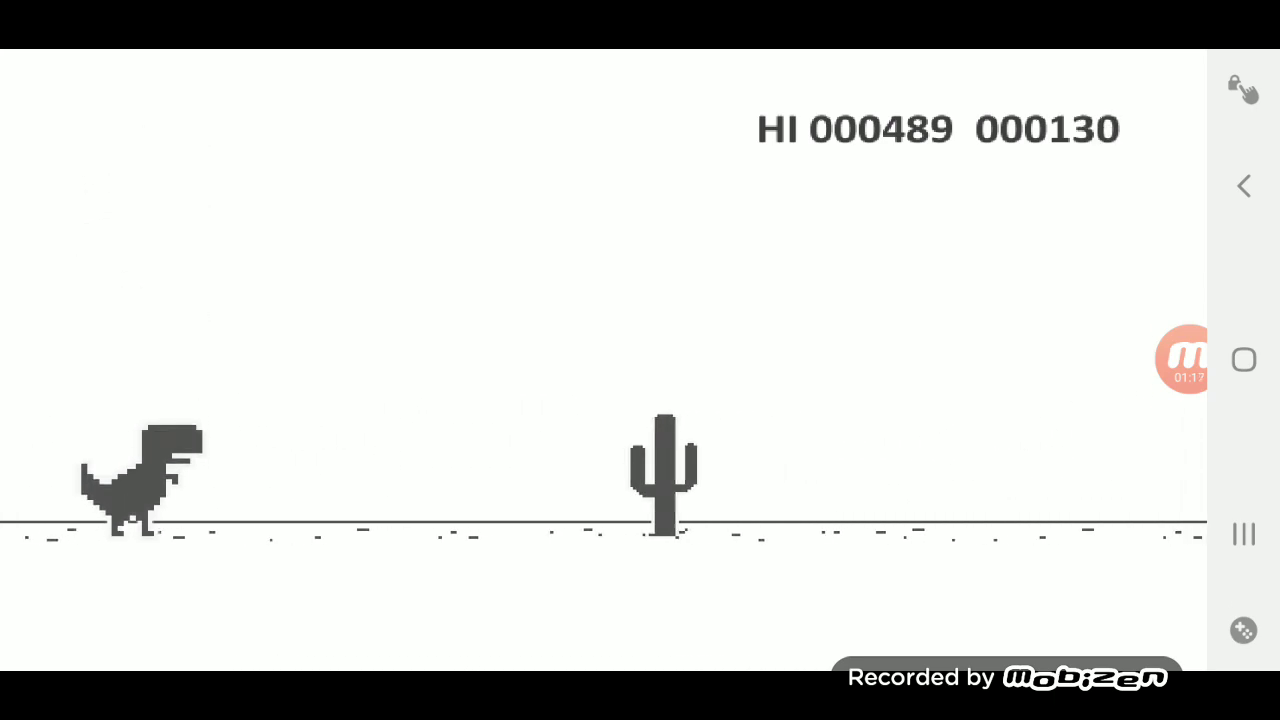
key("space")
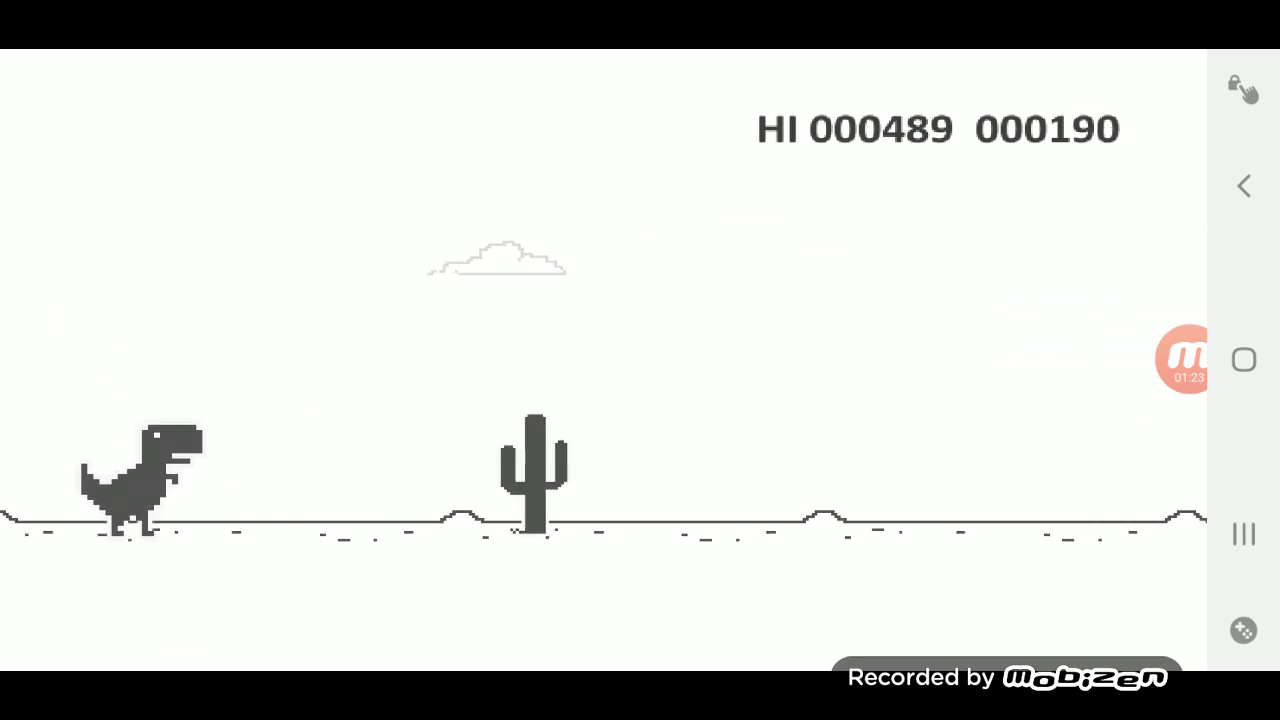
key("space")
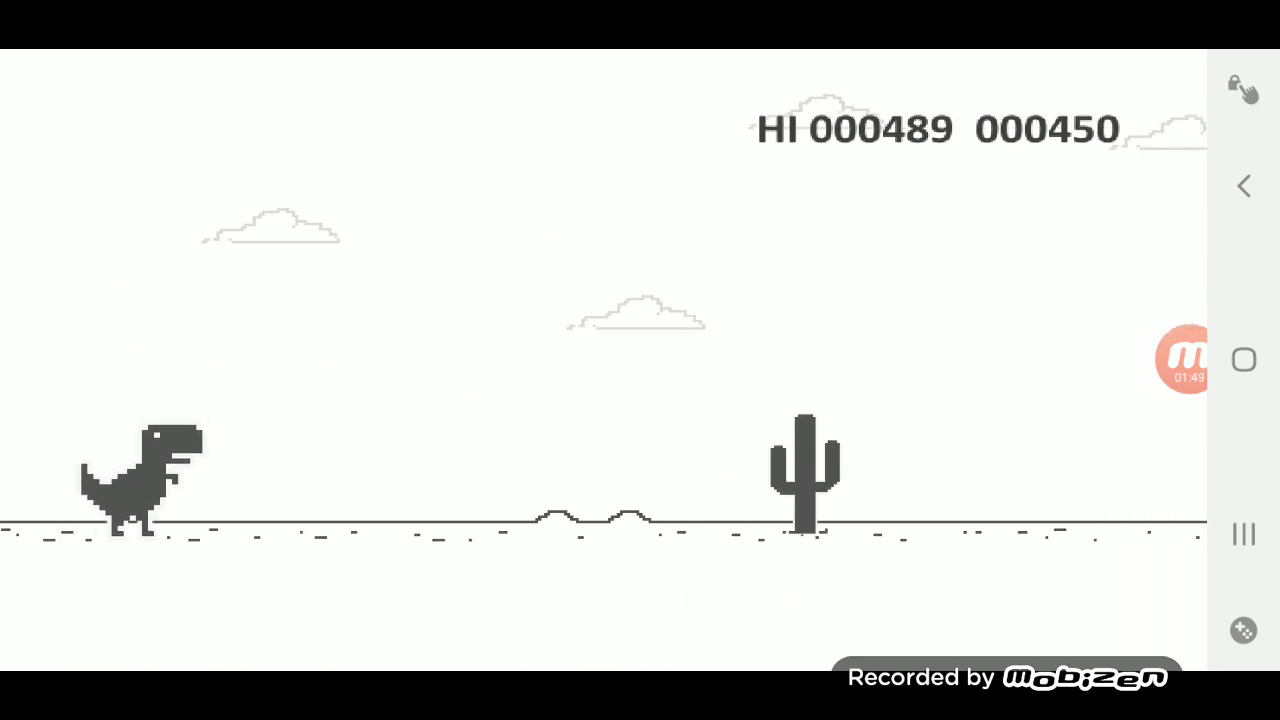
key("Space")
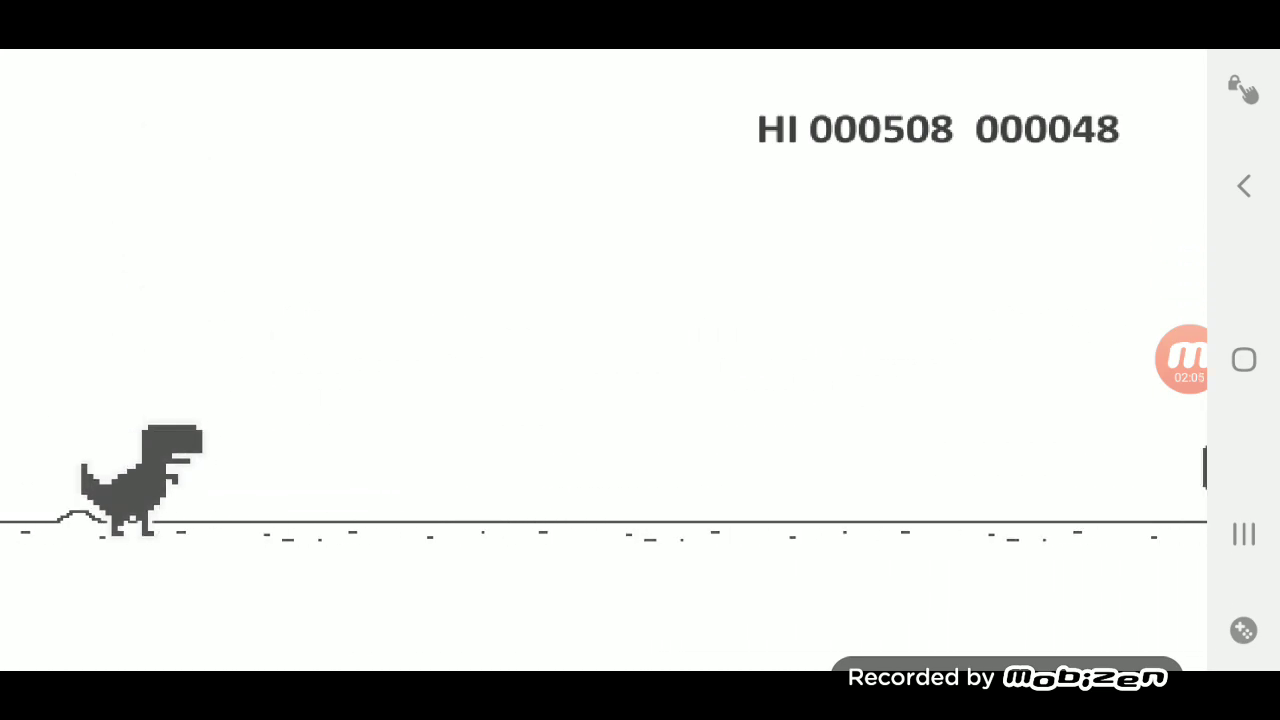
Keep the new run alive past 150 points by jumping each cactus and cactus cluster.
key("space")
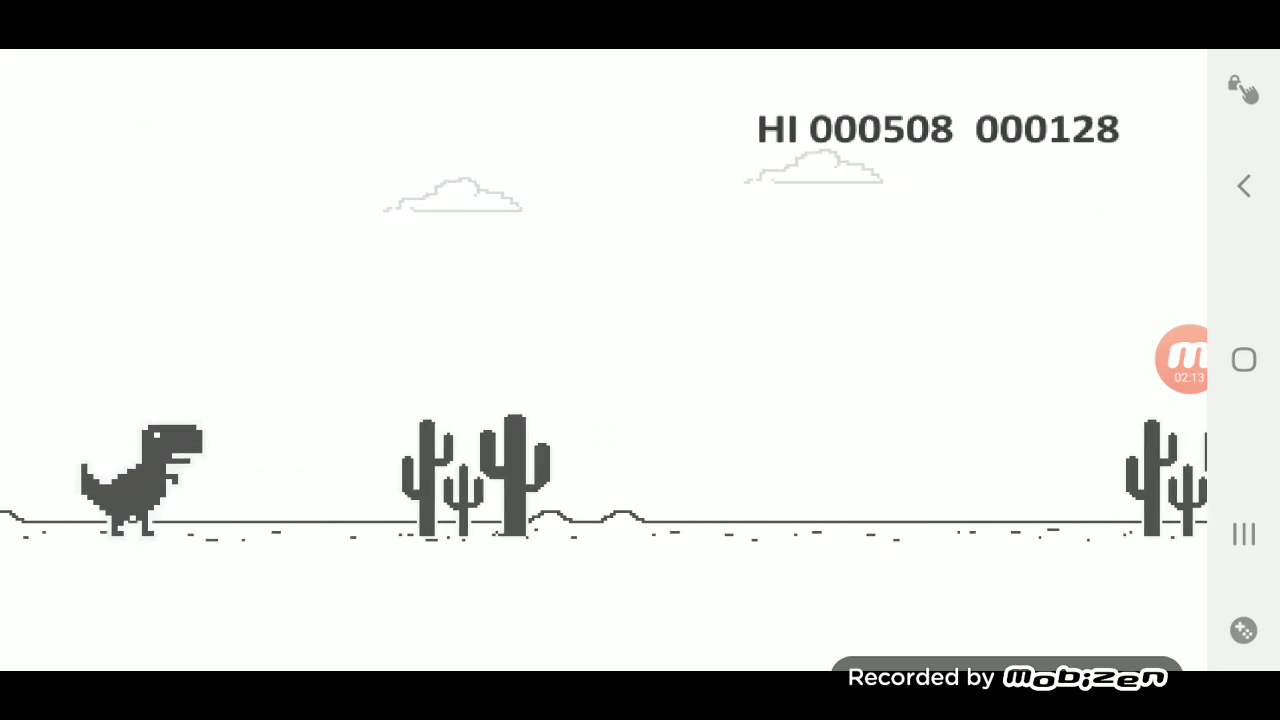
key("space")
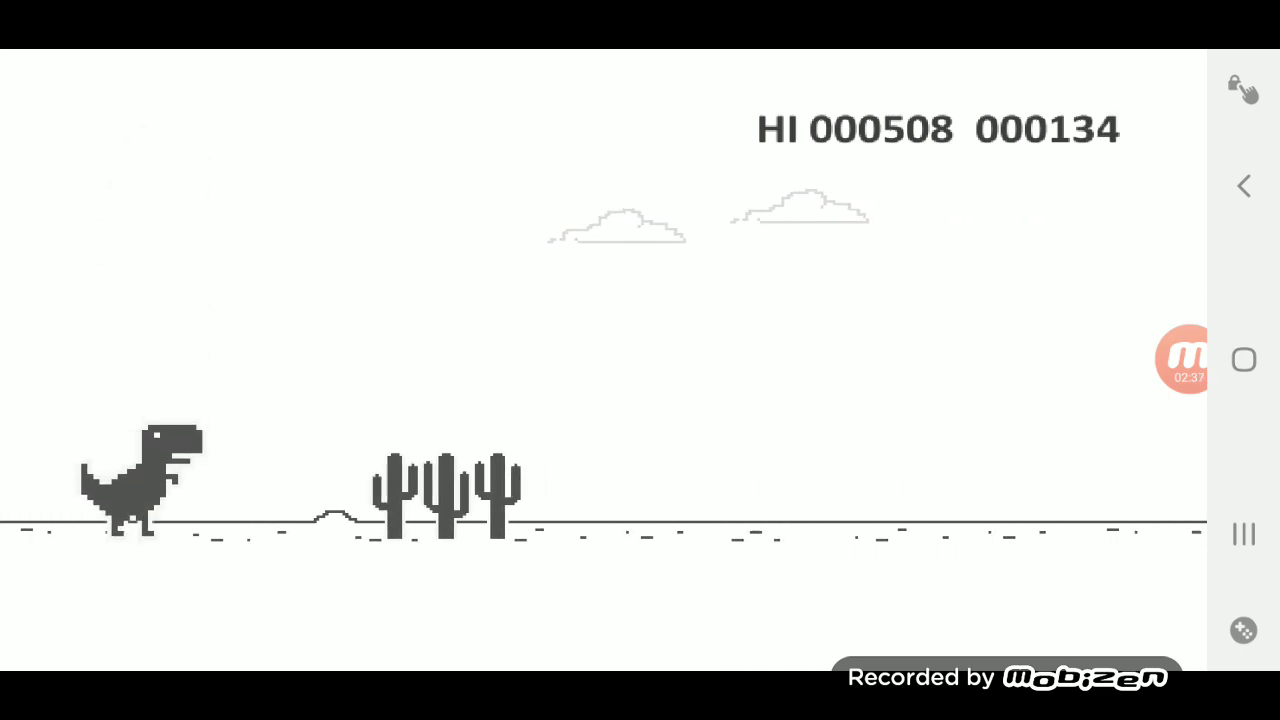
key("Space")
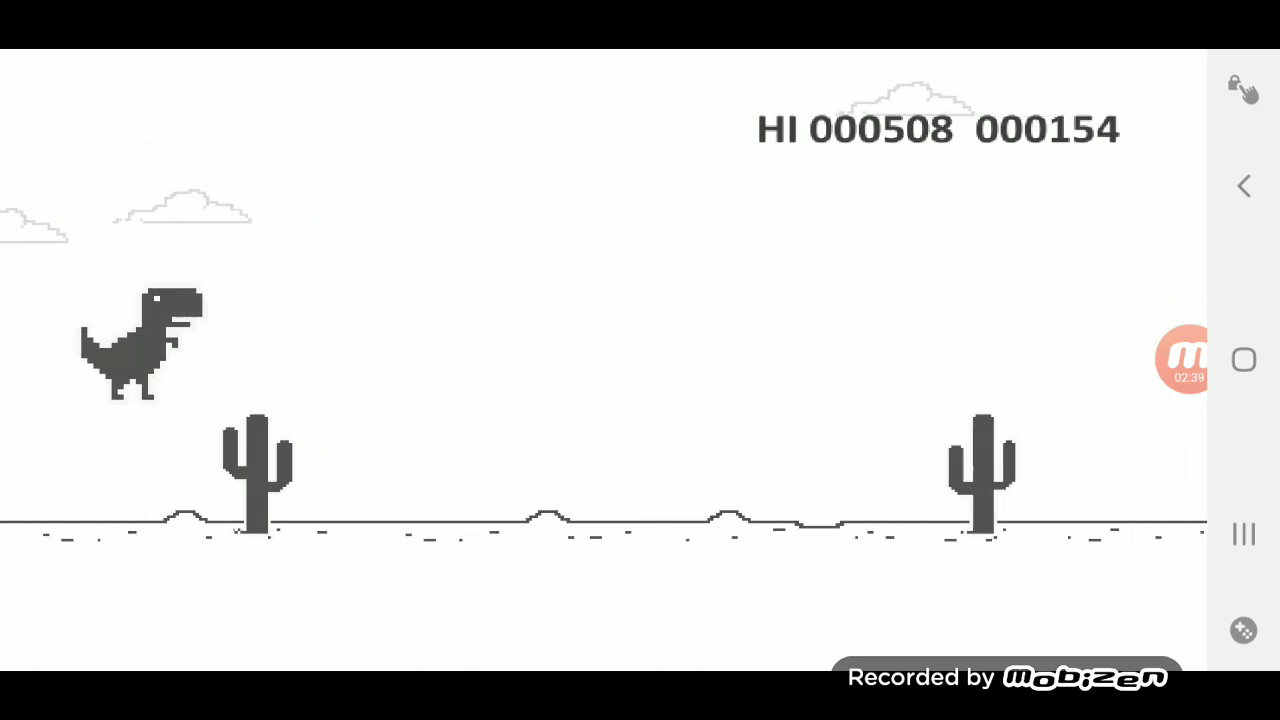